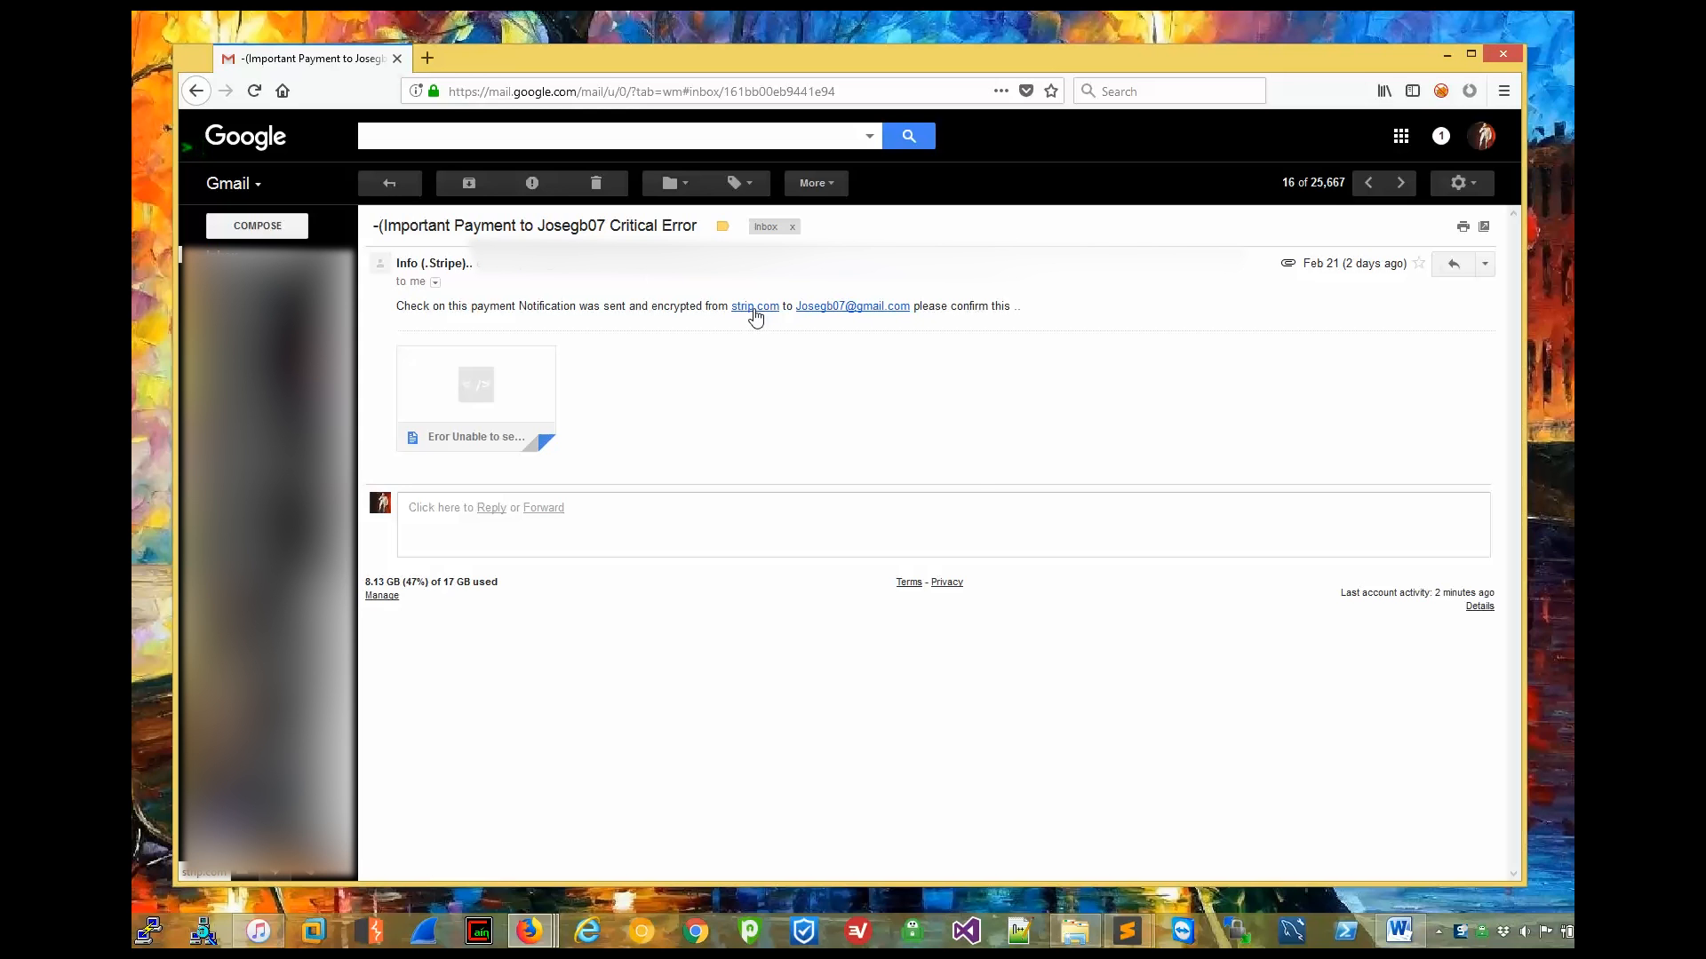
# Follow the strip.com link in the email, then close that Strip.com page.
pyautogui.click(755, 305)
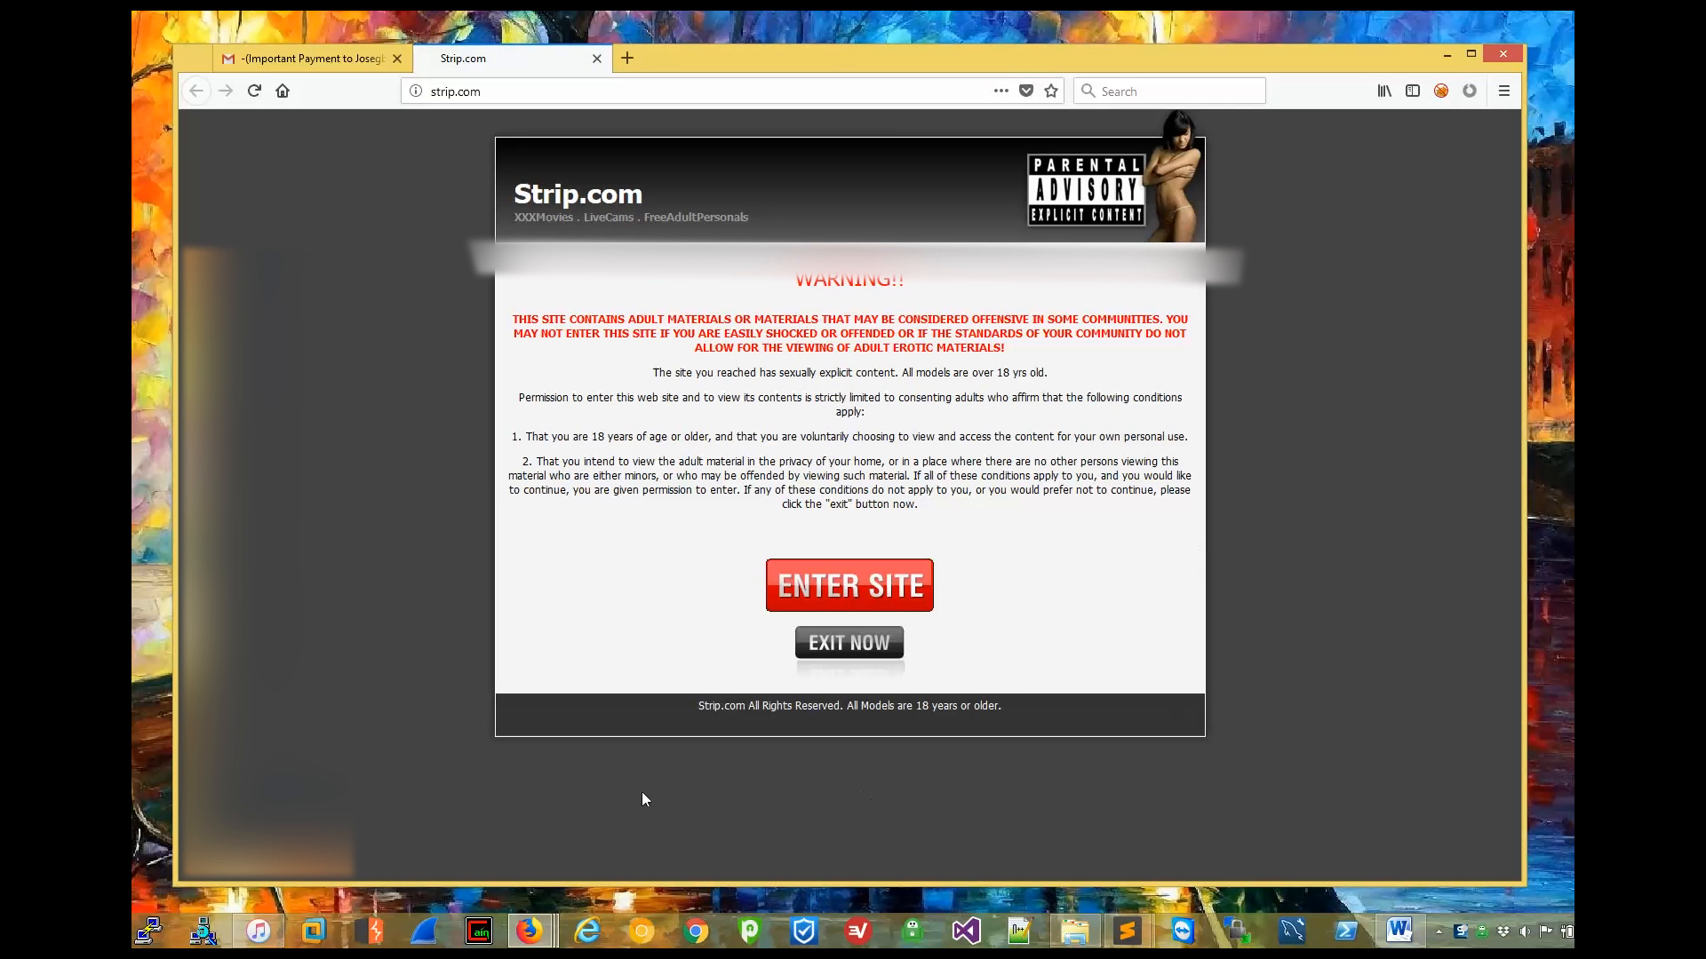
pyautogui.moveTo(597, 59)
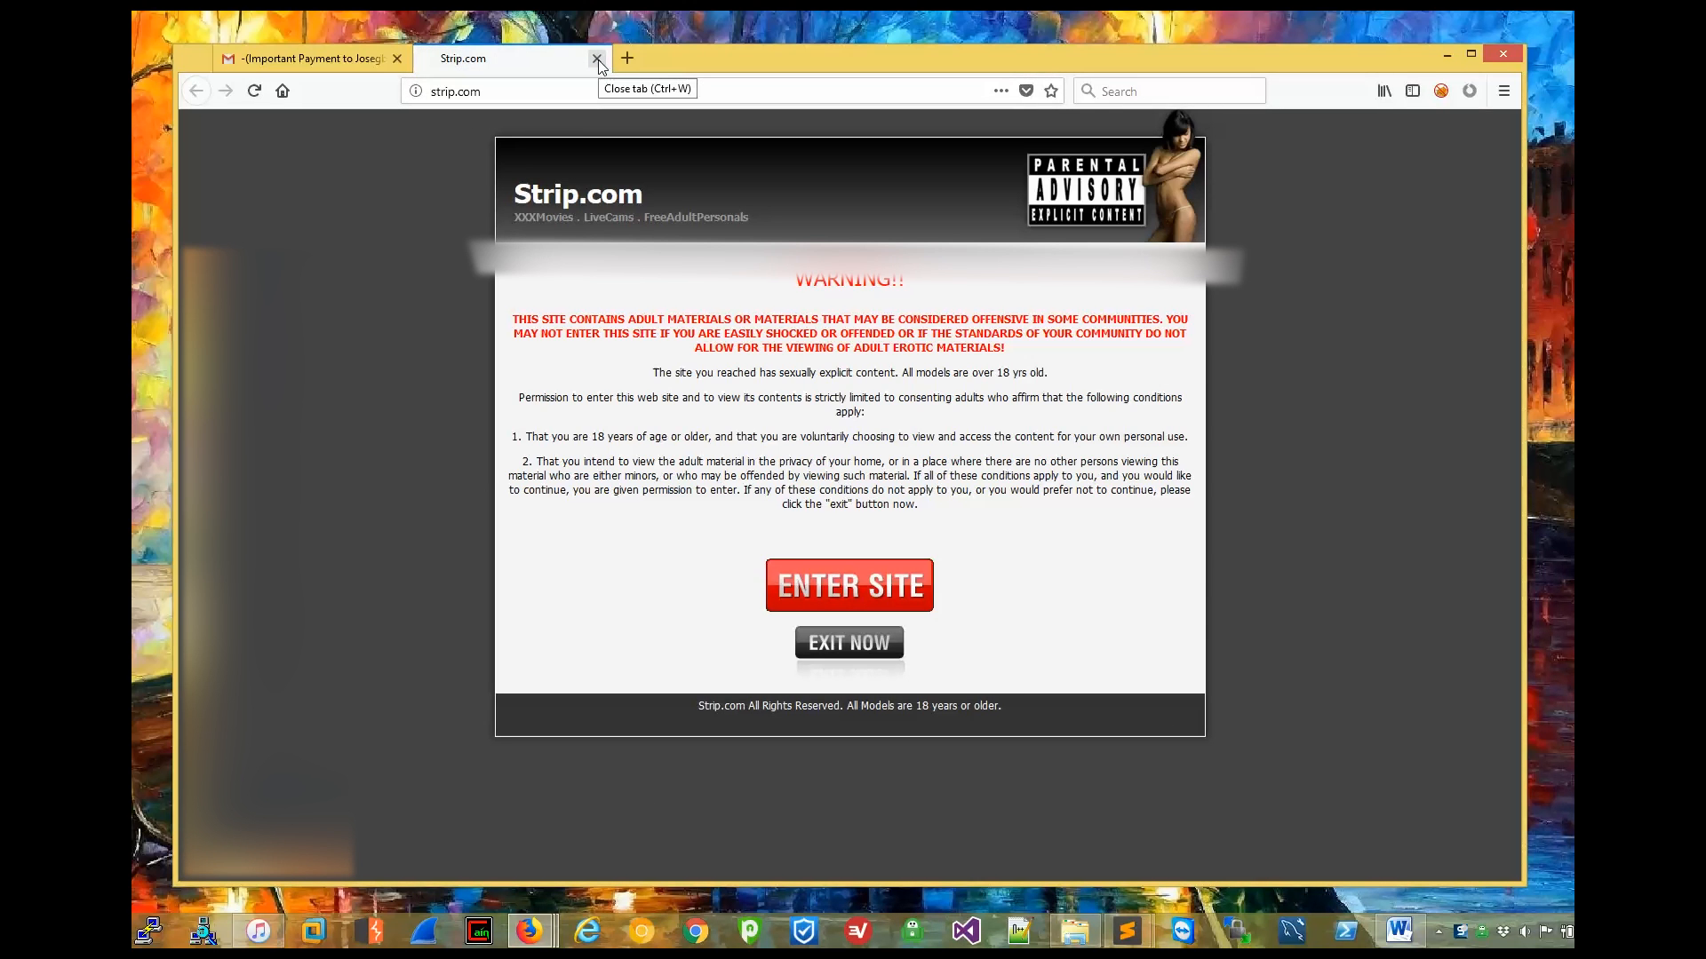
pyautogui.click(597, 57)
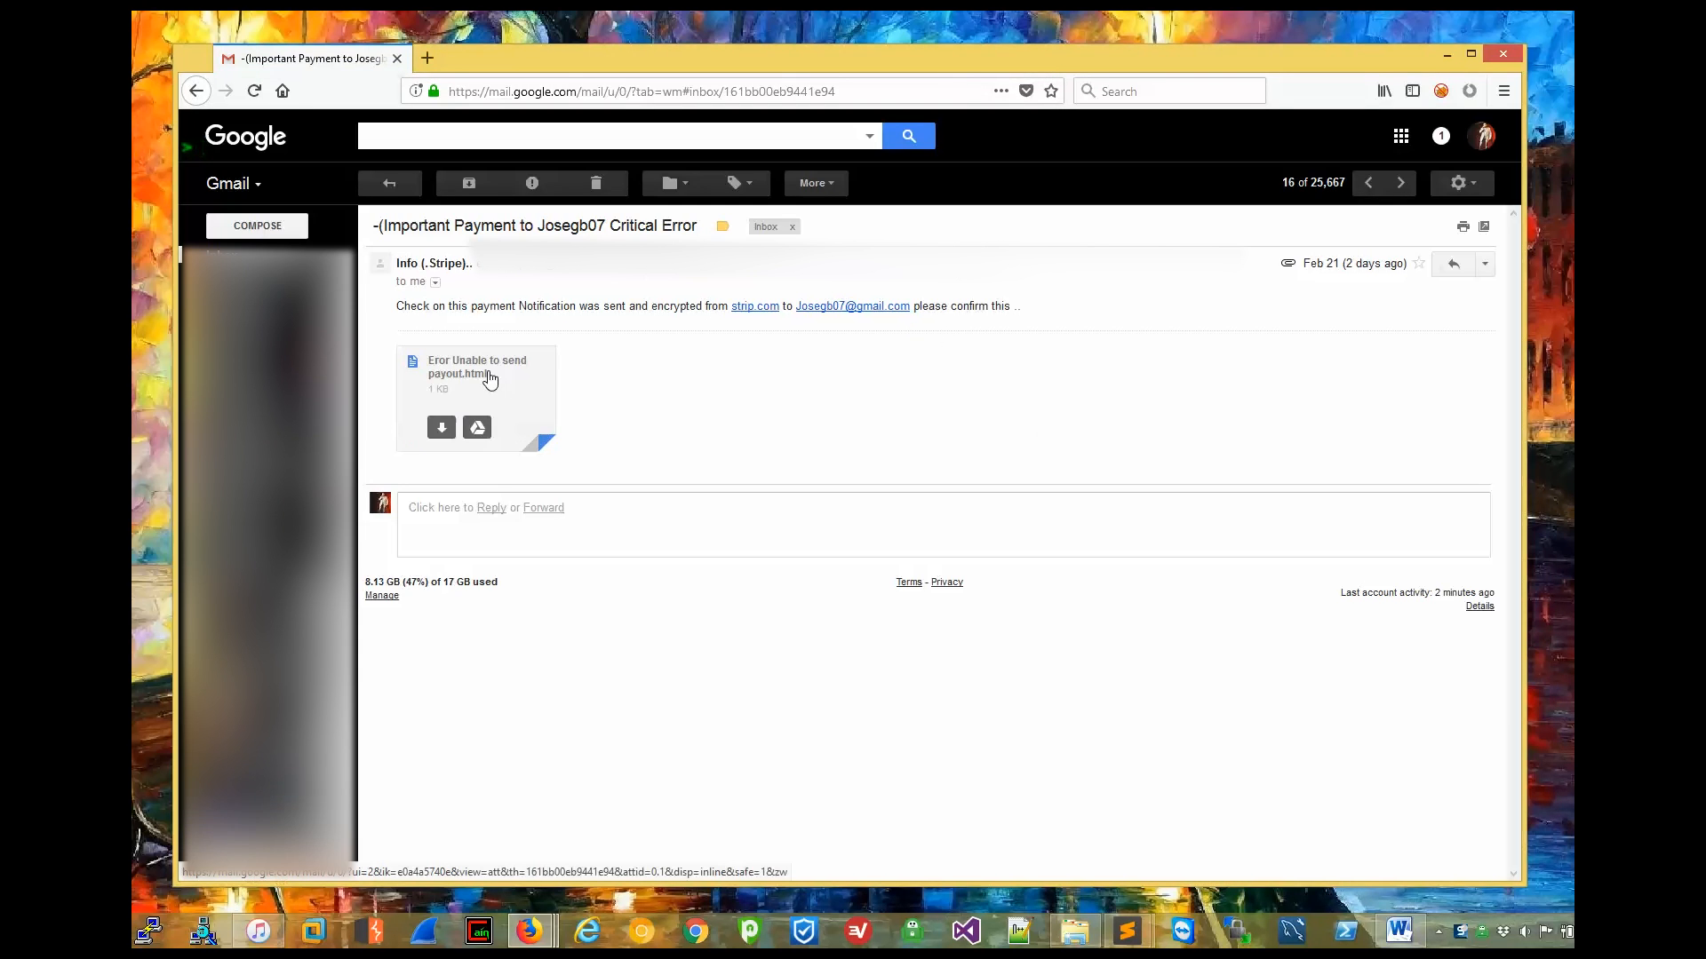
pyautogui.moveTo(496, 391)
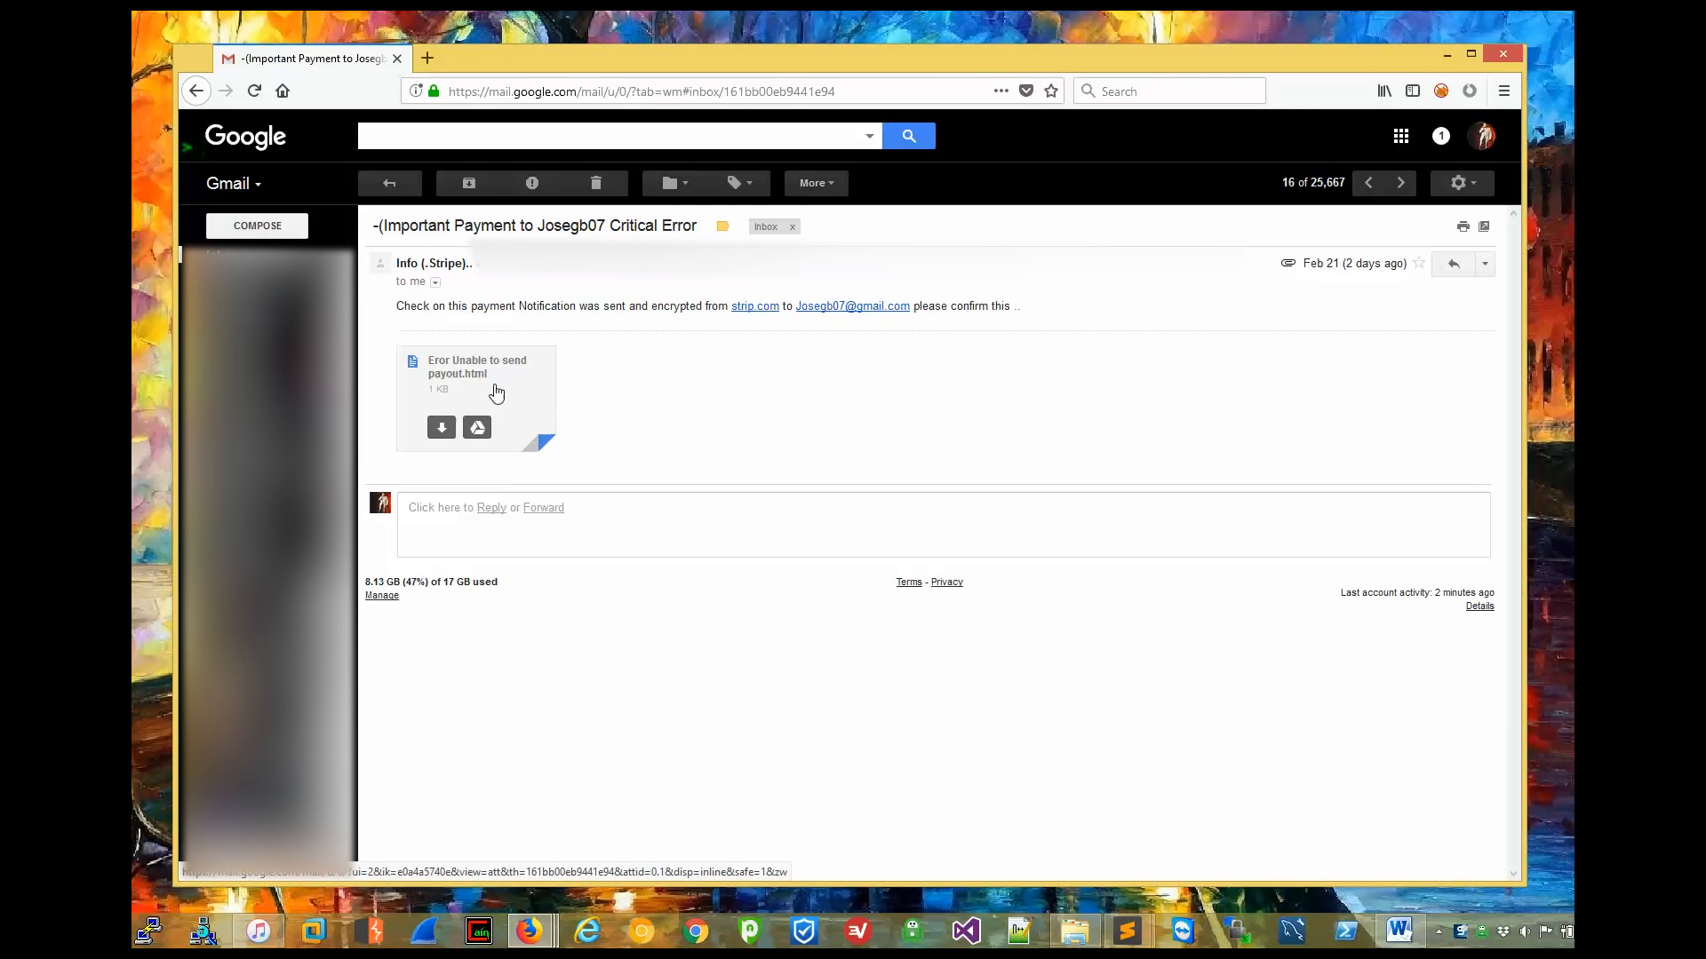
# Enter a junk email and password on the fake Stripe form and submit them.
pyautogui.click(477, 396)
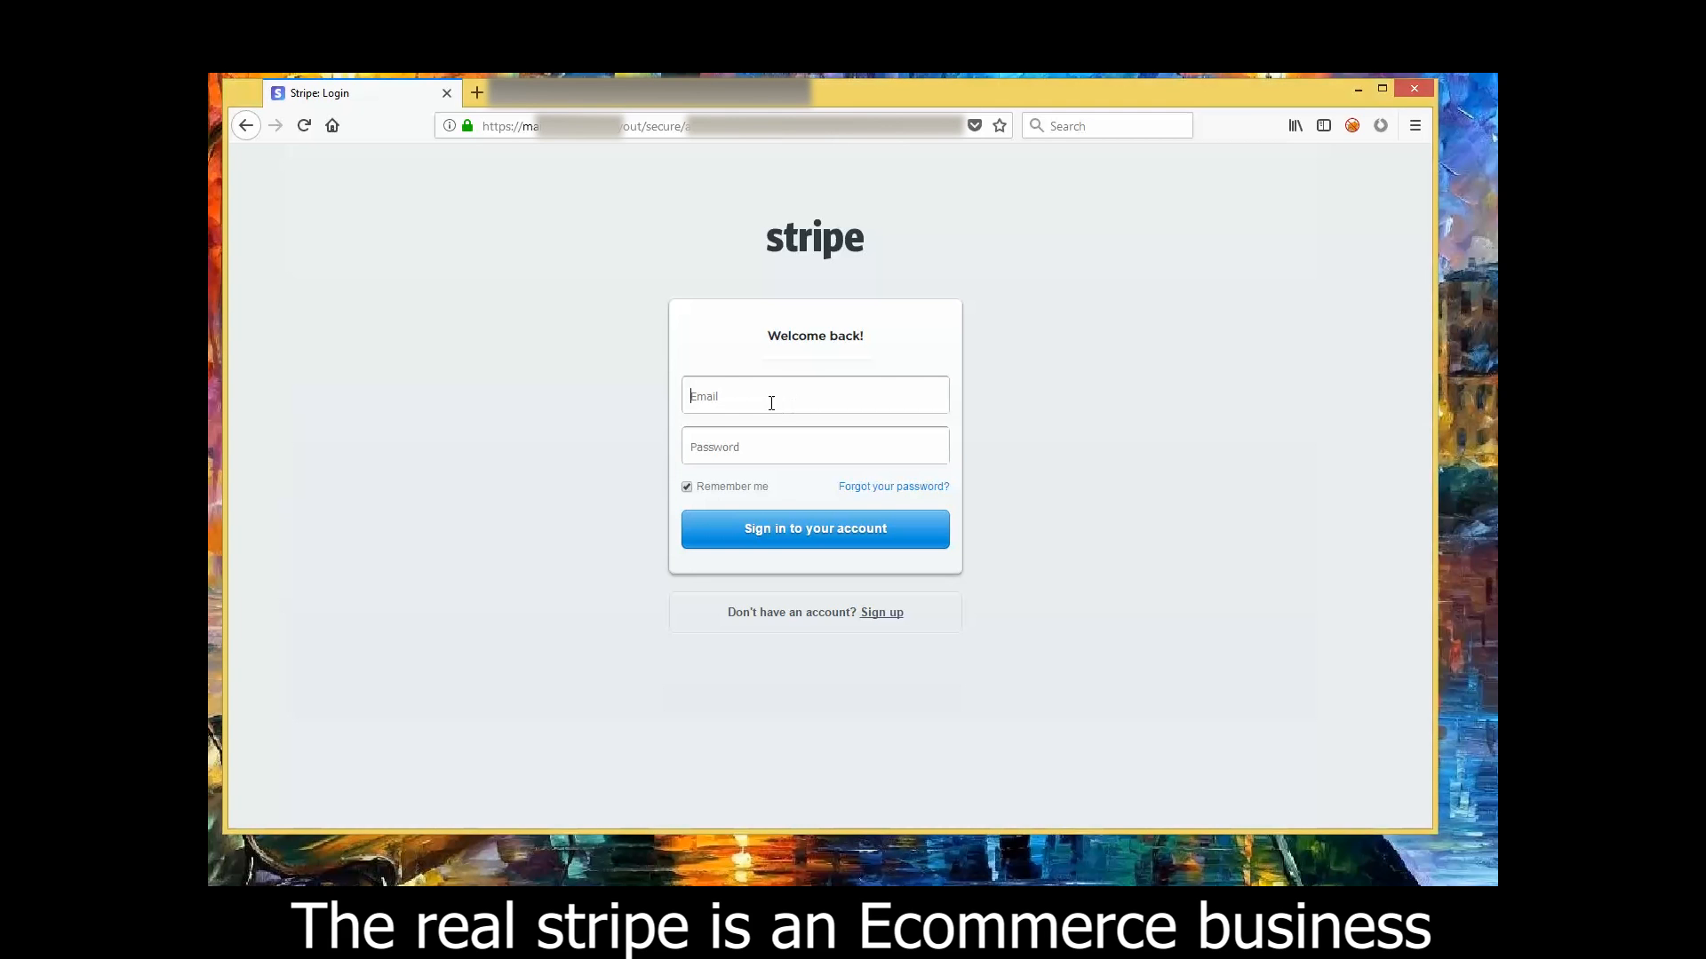
pyautogui.write('1')
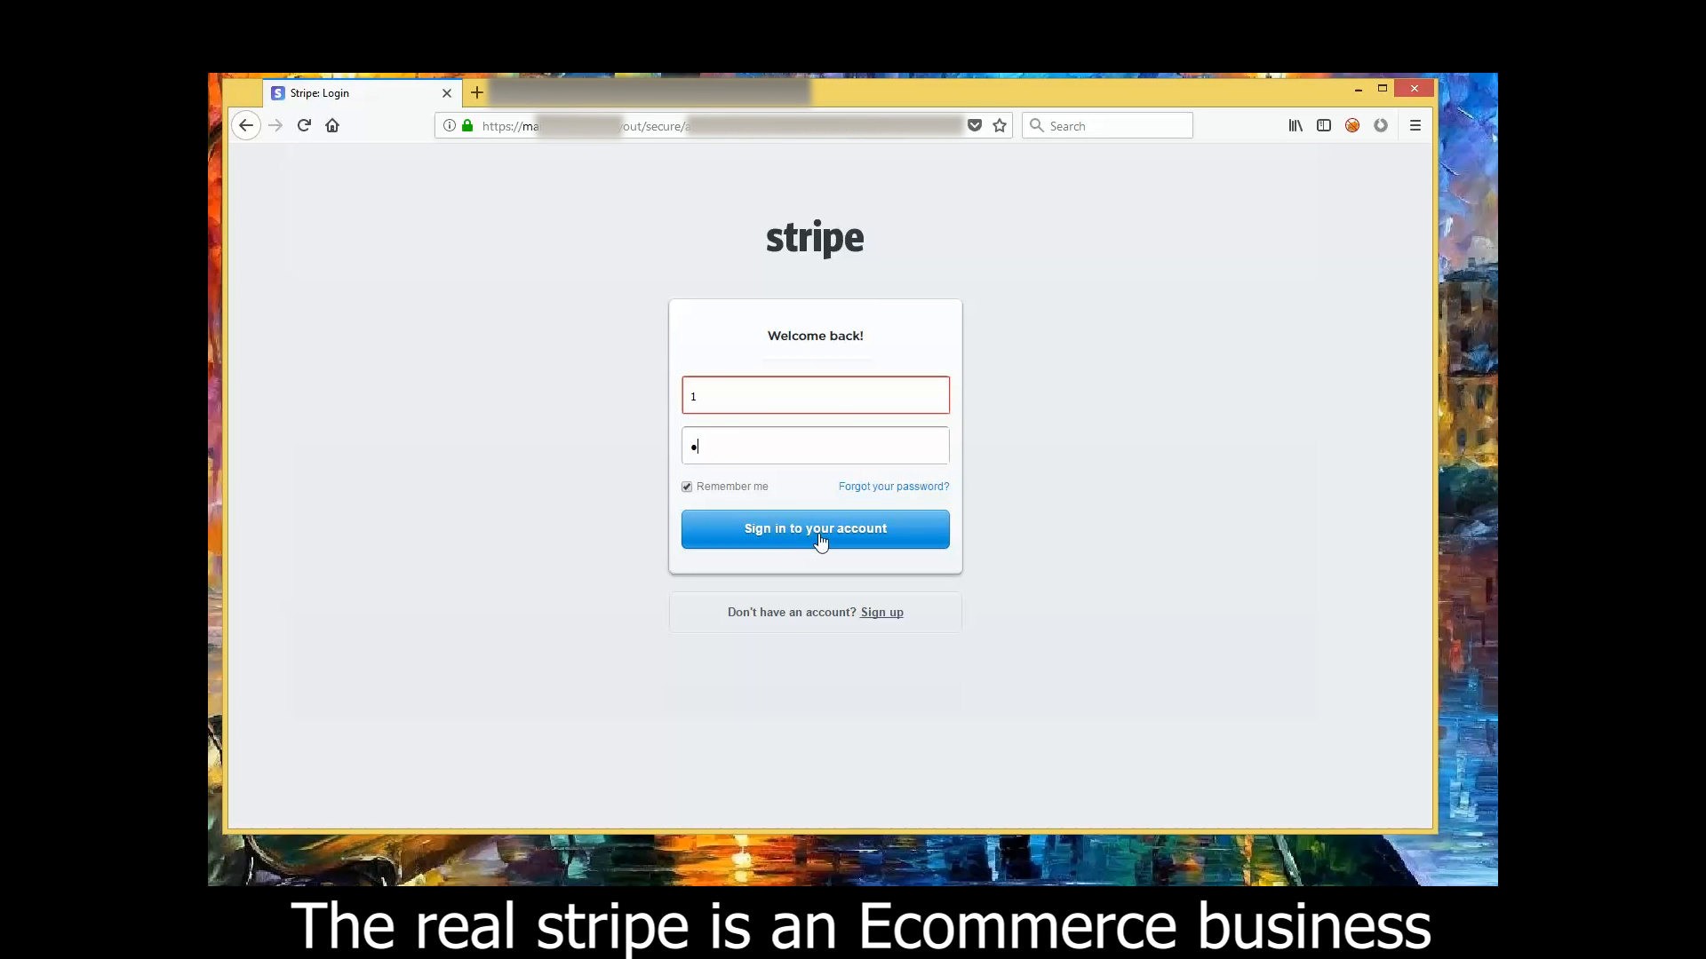
pyautogui.click(815, 529)
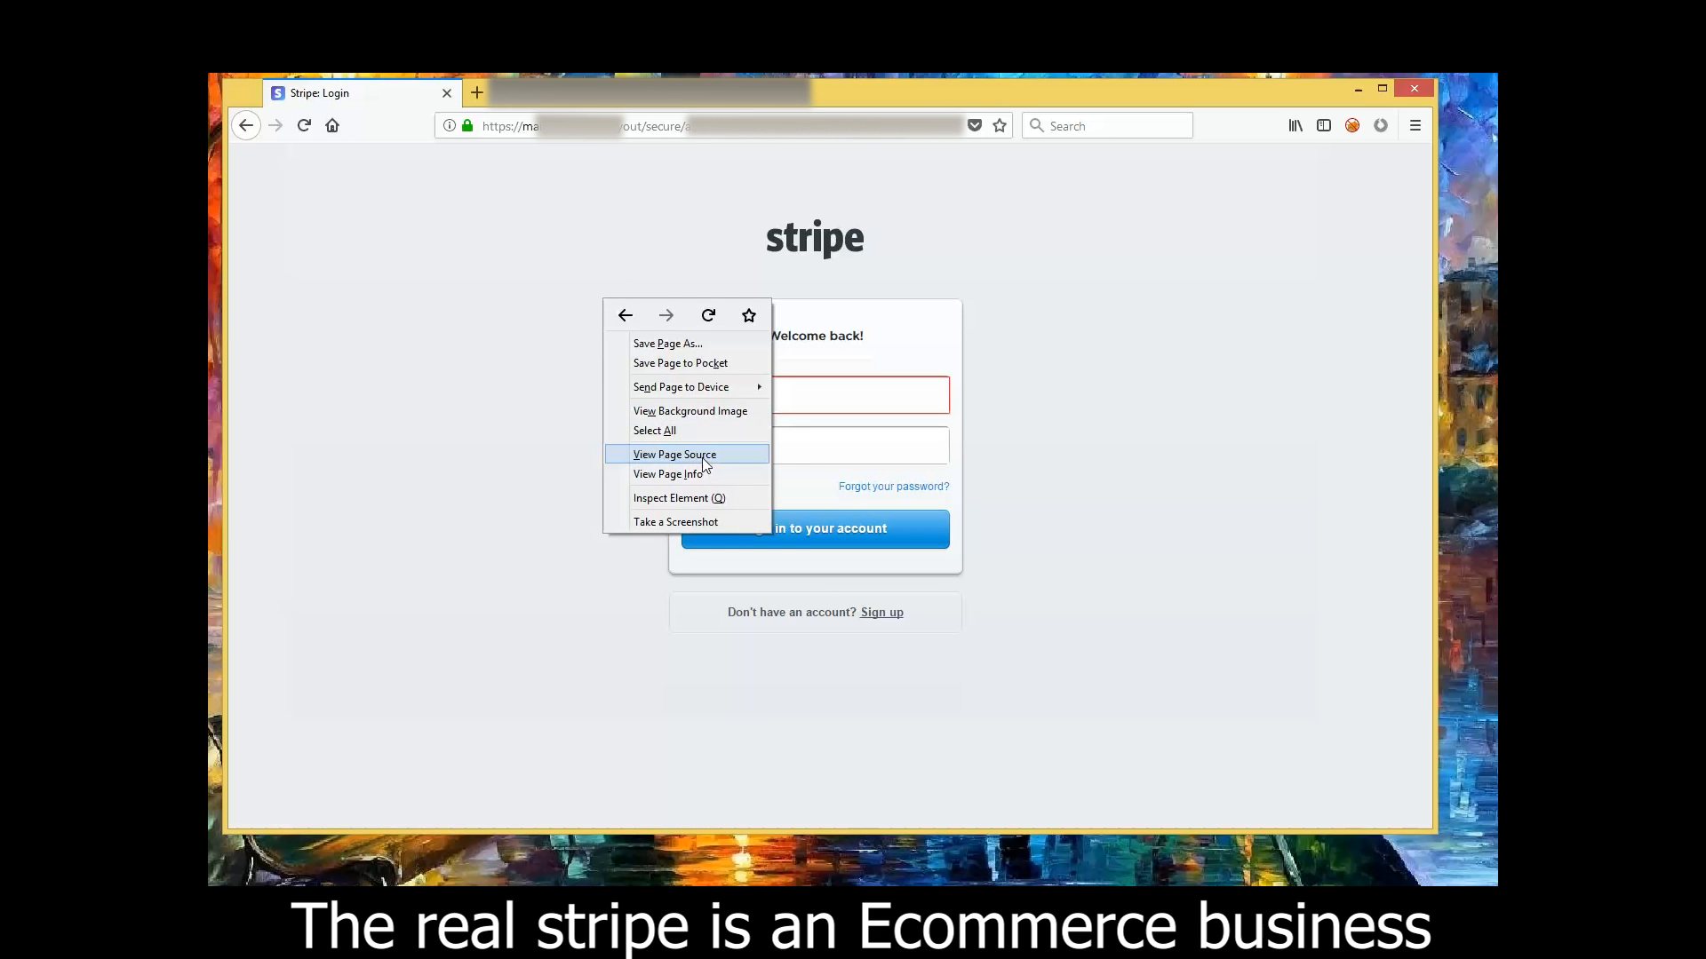
pyautogui.click(675, 453)
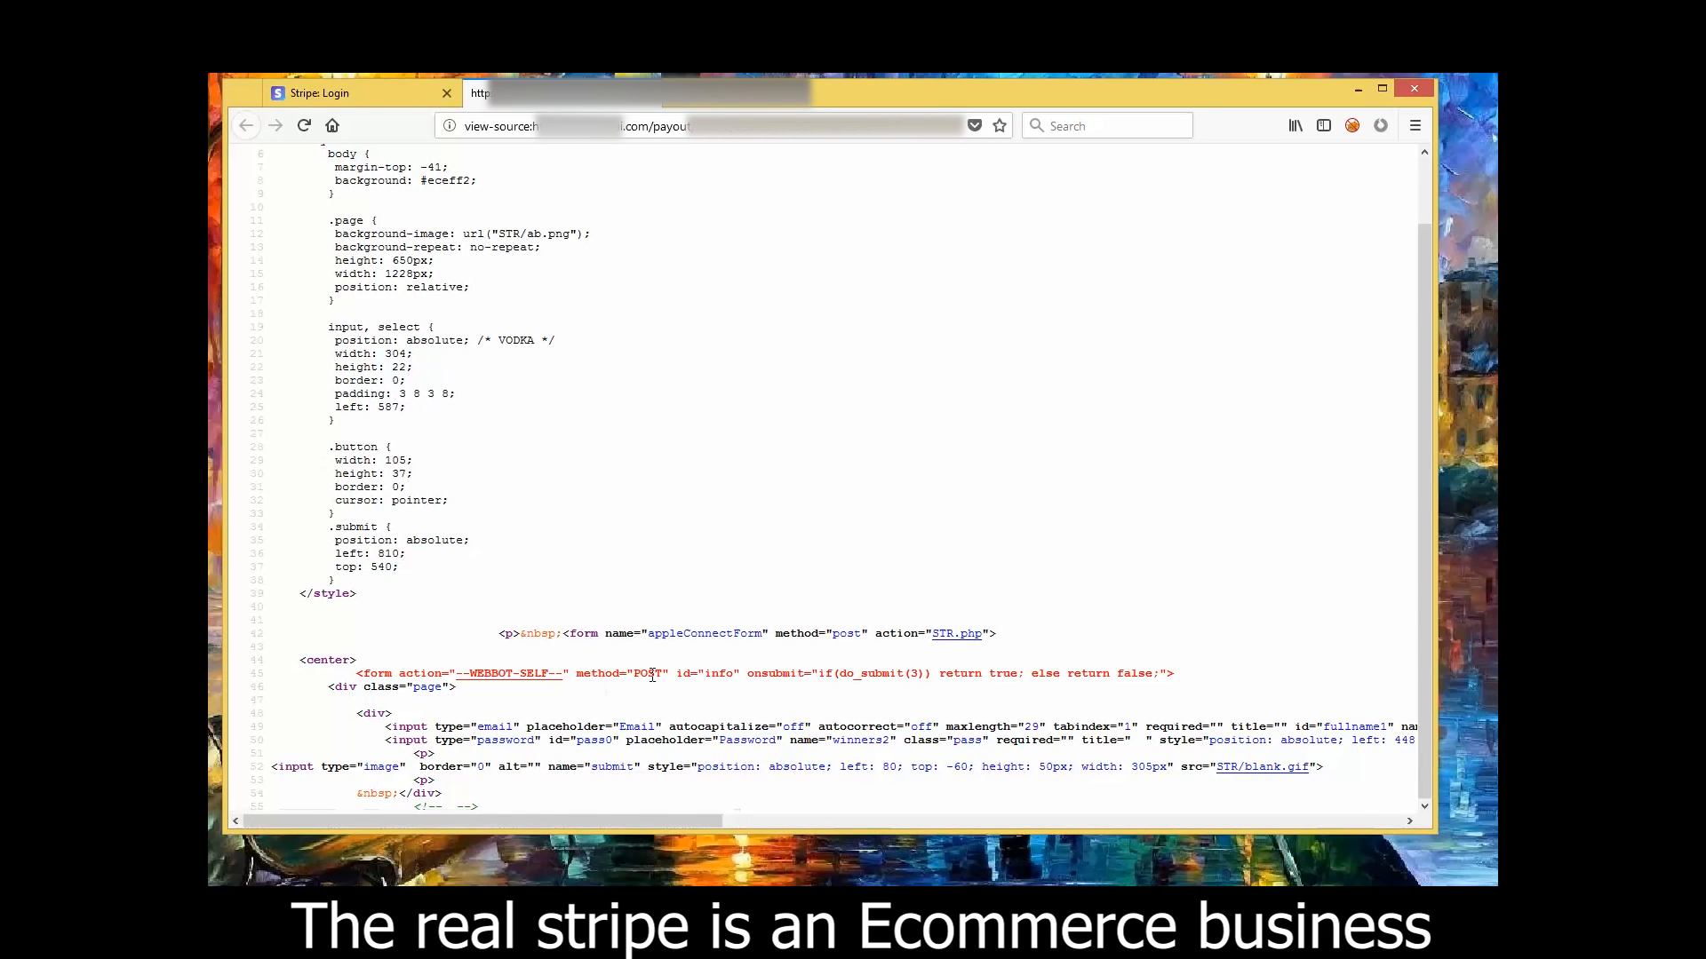
pyautogui.doubleClick(649, 671)
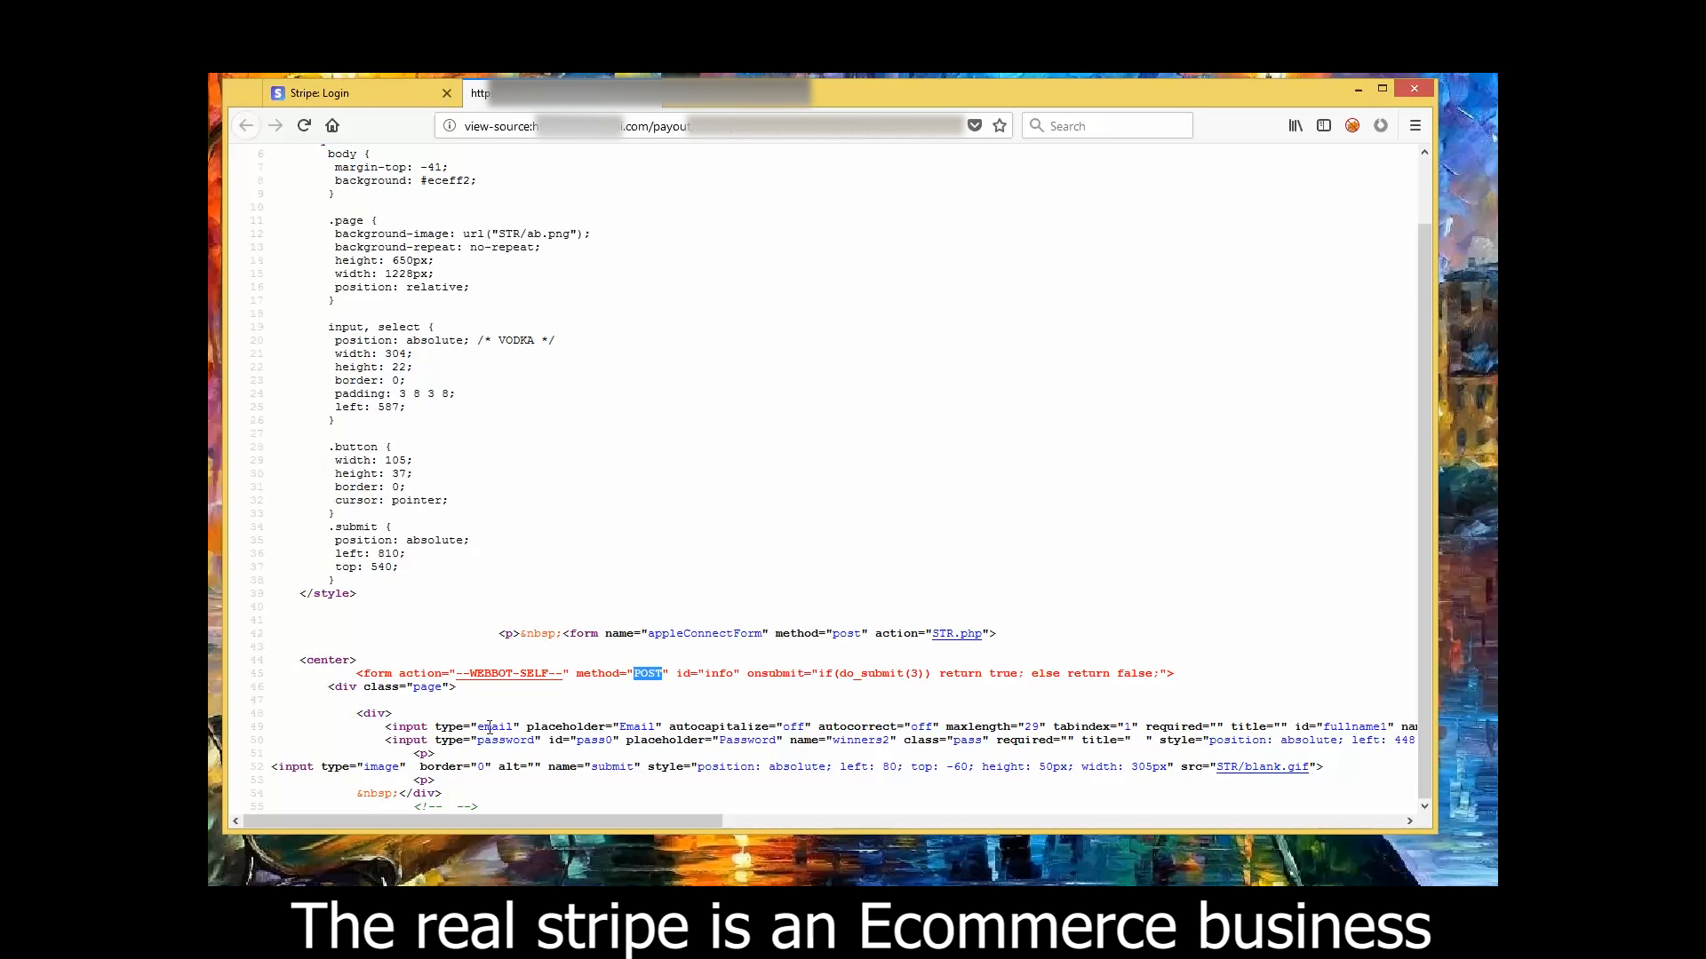
pyautogui.doubleClick(505, 739)
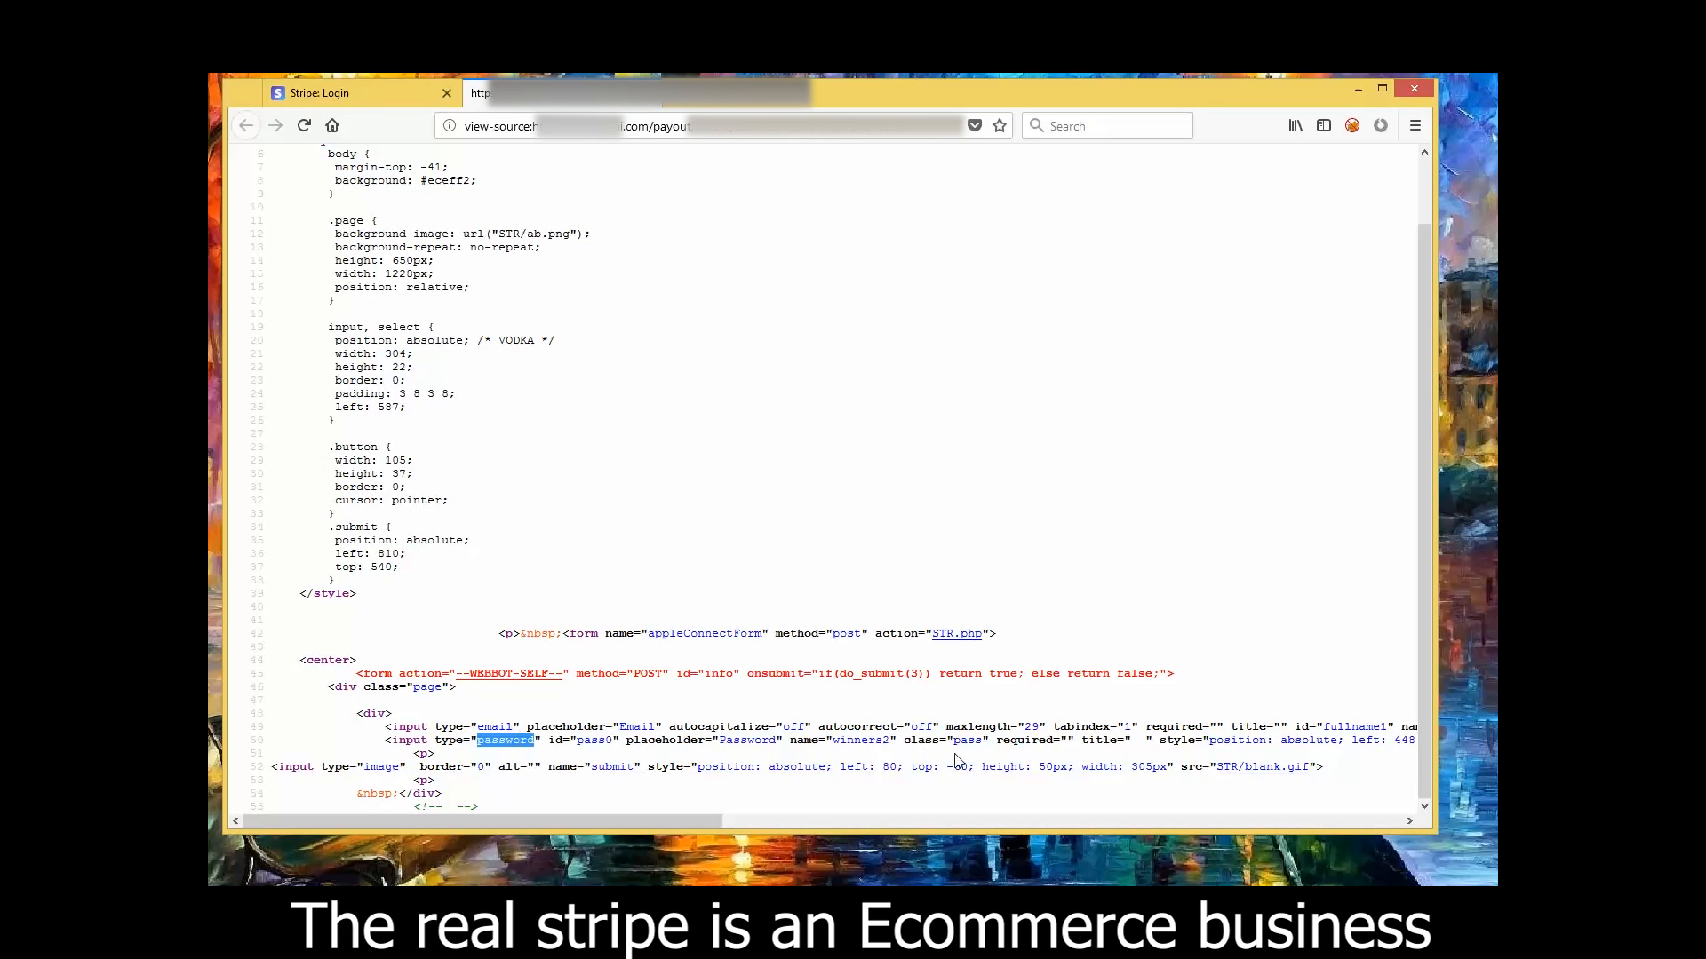
pyautogui.doubleClick(860, 740)
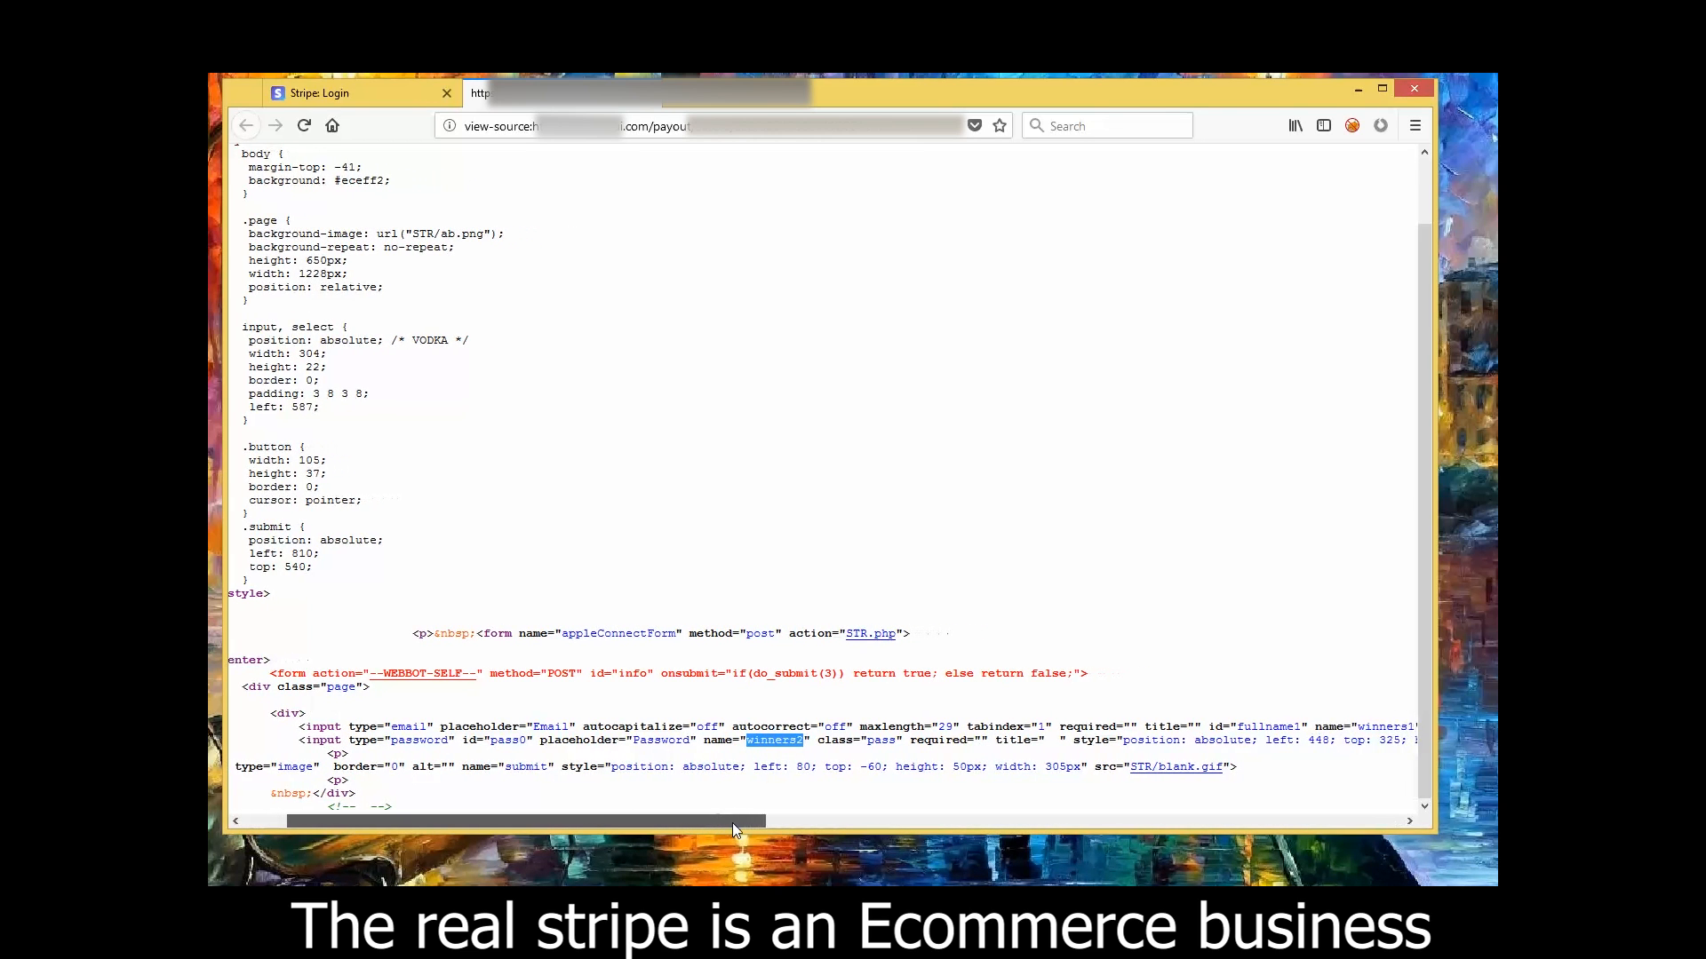
pyautogui.hscroll(3)
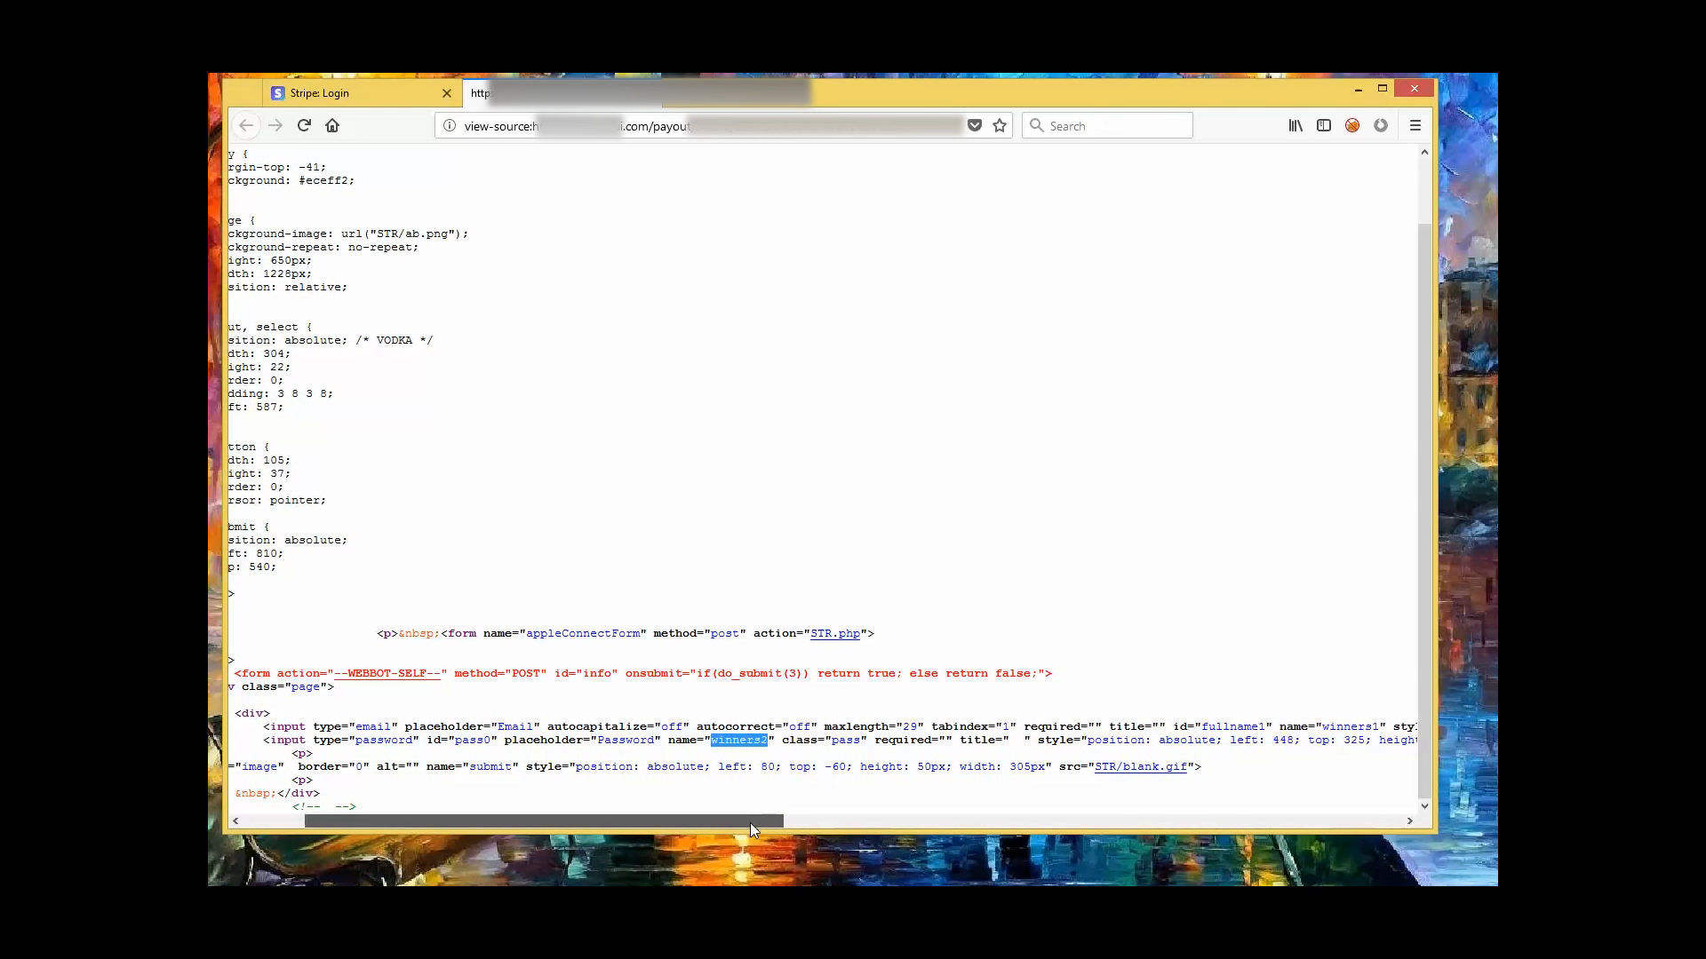
pyautogui.click(245, 125)
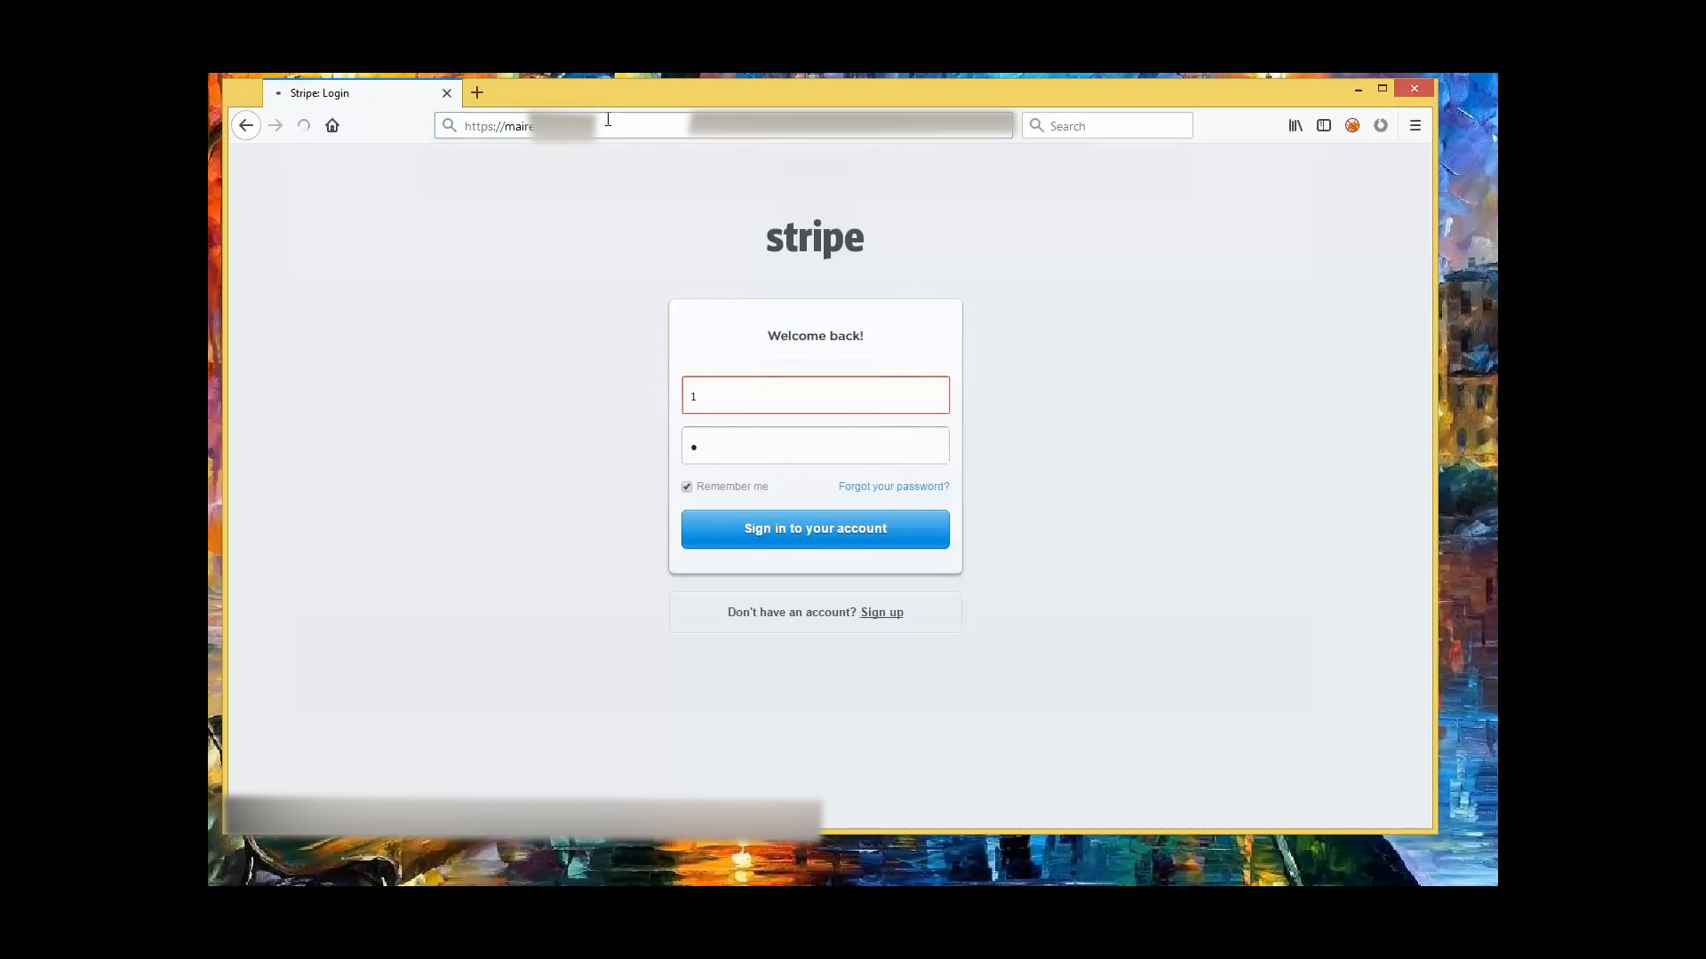
# Trim the address to the domain root to reveal the cgi-bin and payout folders.
pyautogui.click(814, 530)
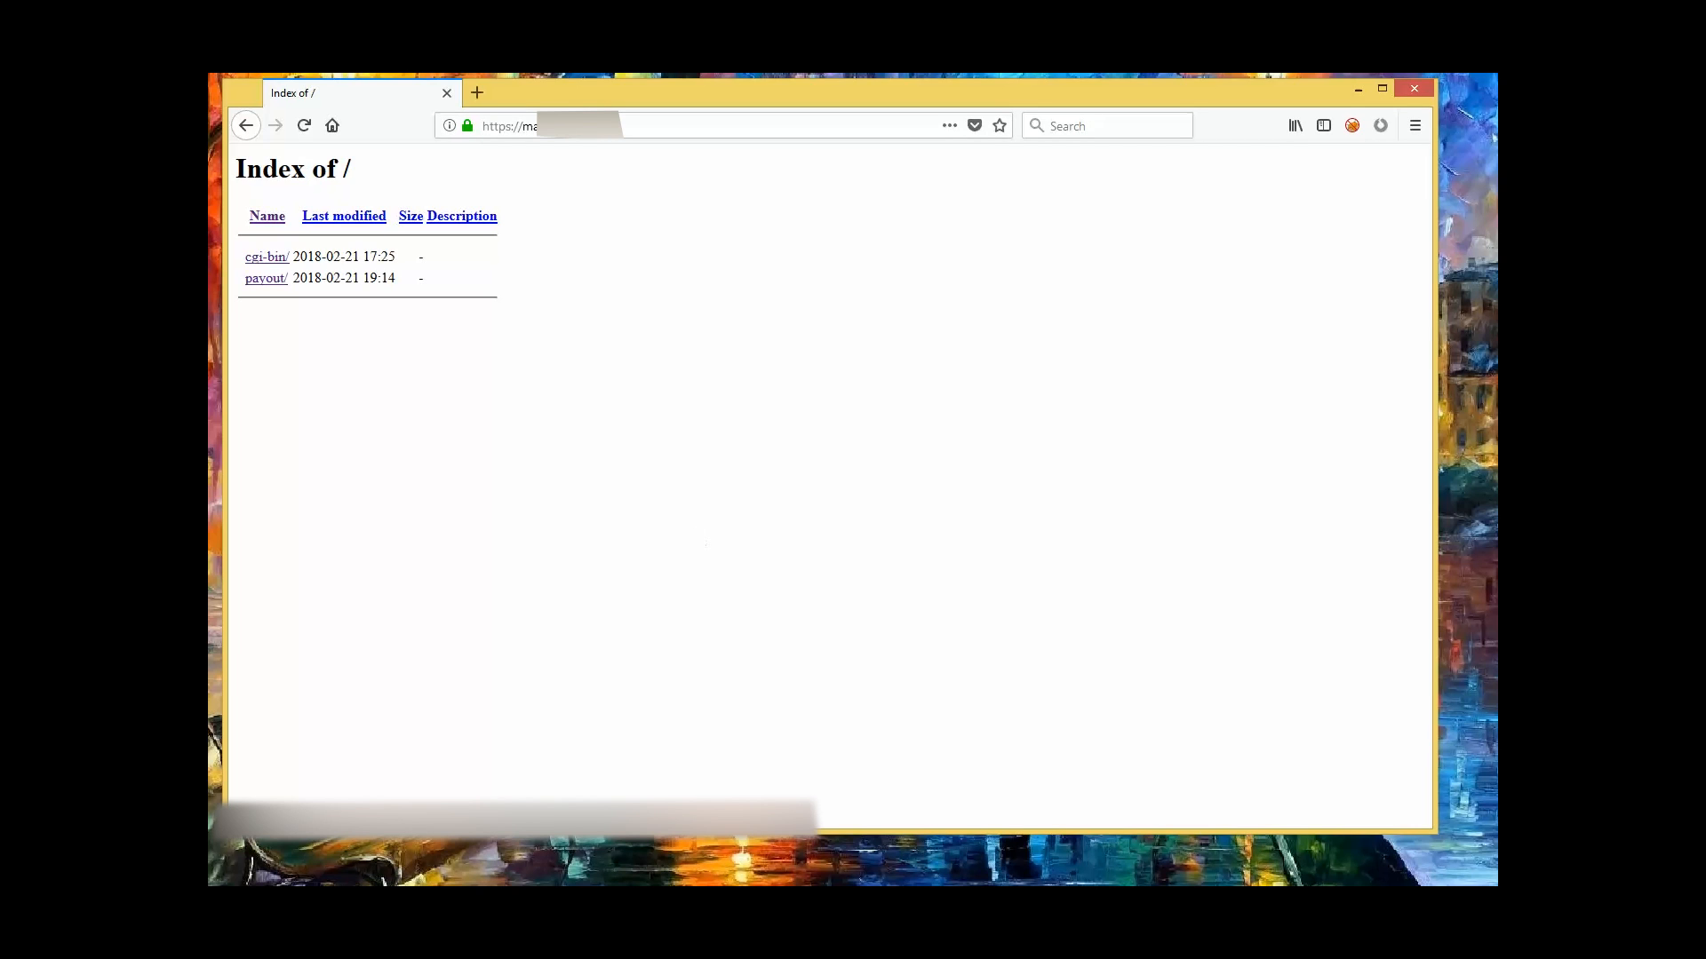
pyautogui.moveTo(345, 283)
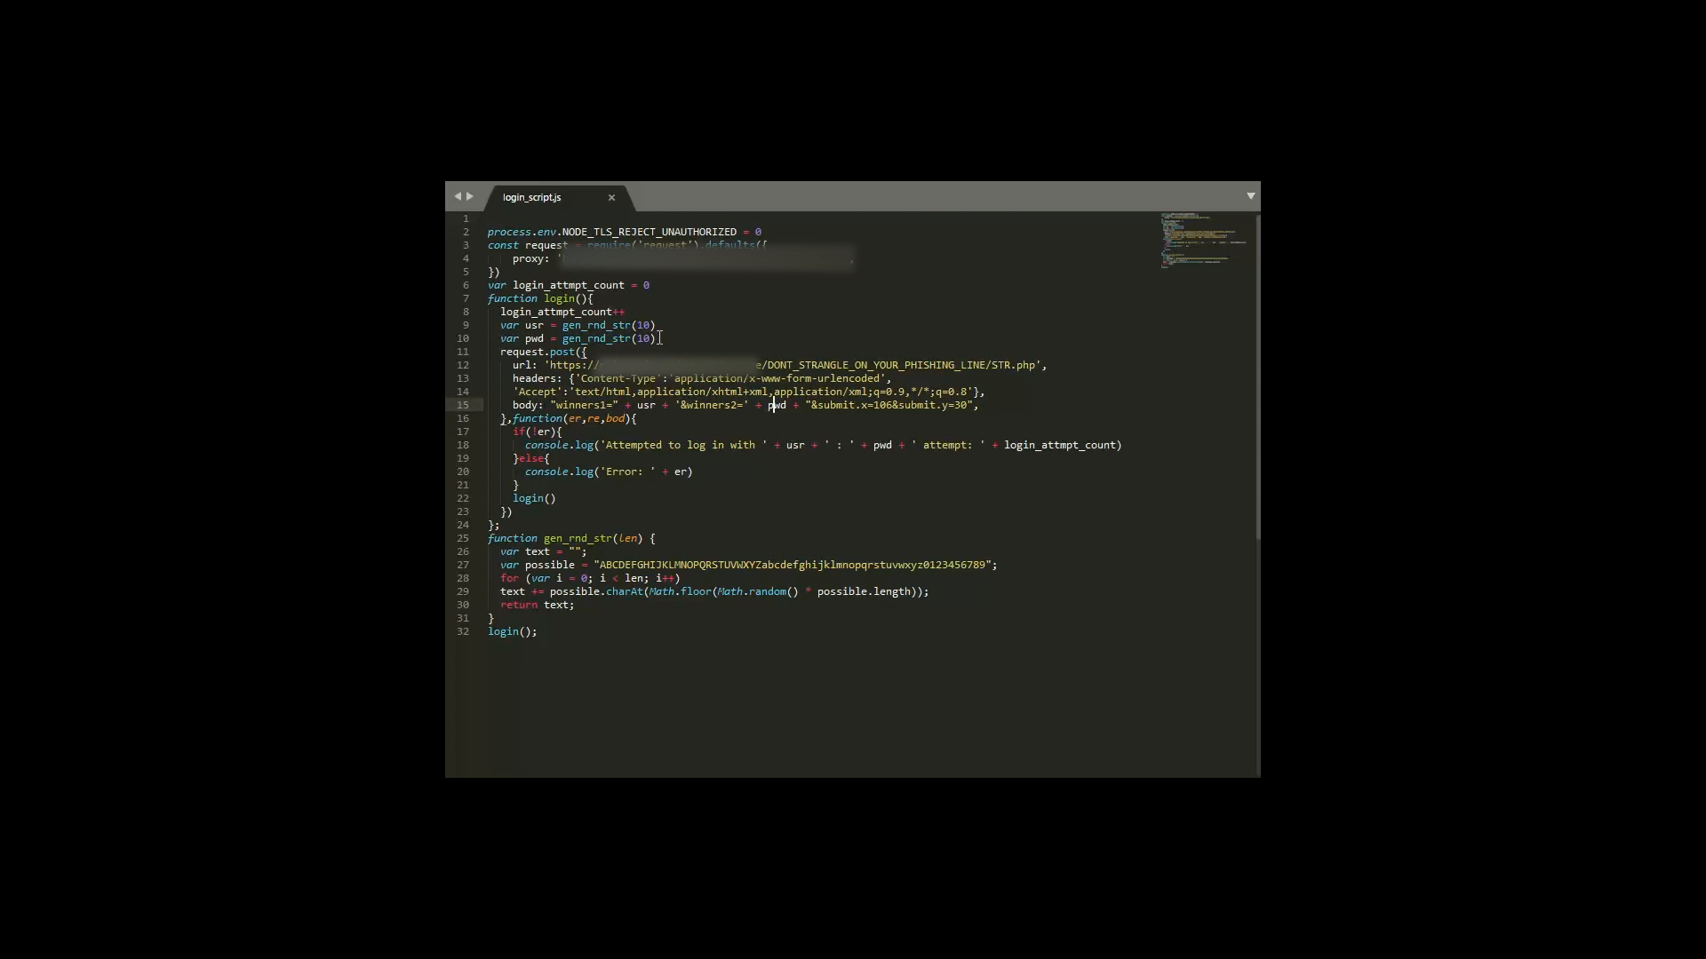
# Edit the request.post body line sending random winners1/winners2 values to STR.php.
pyautogui.click(554, 324)
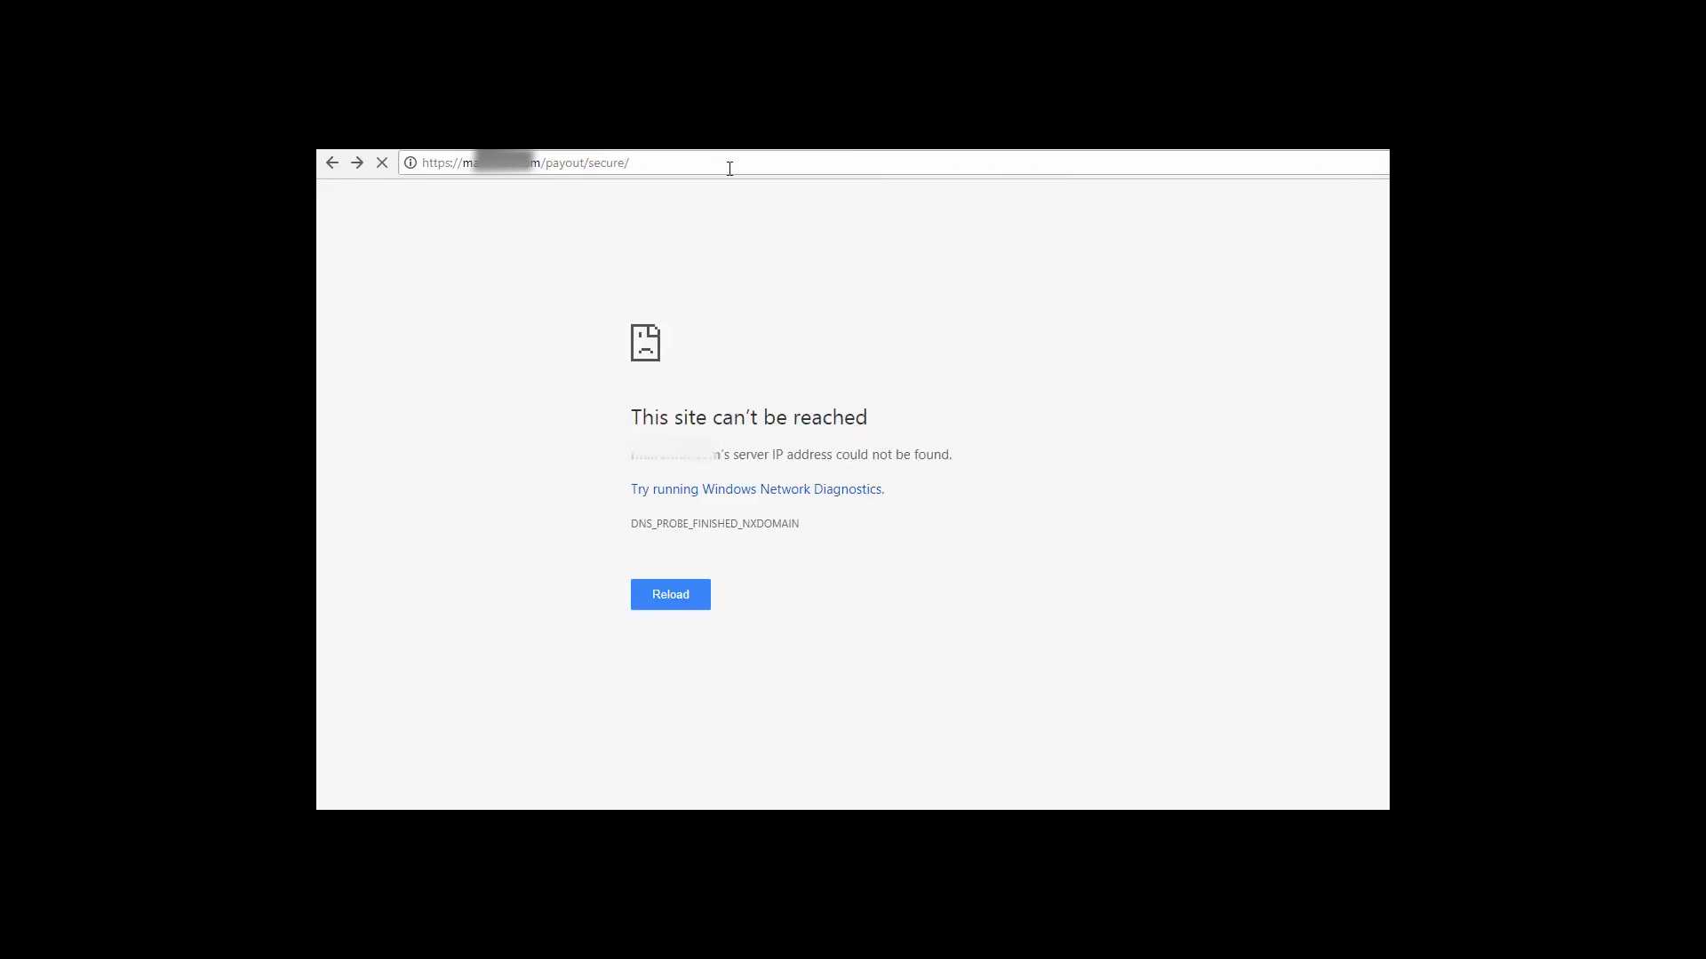
pyautogui.moveTo(739, 317)
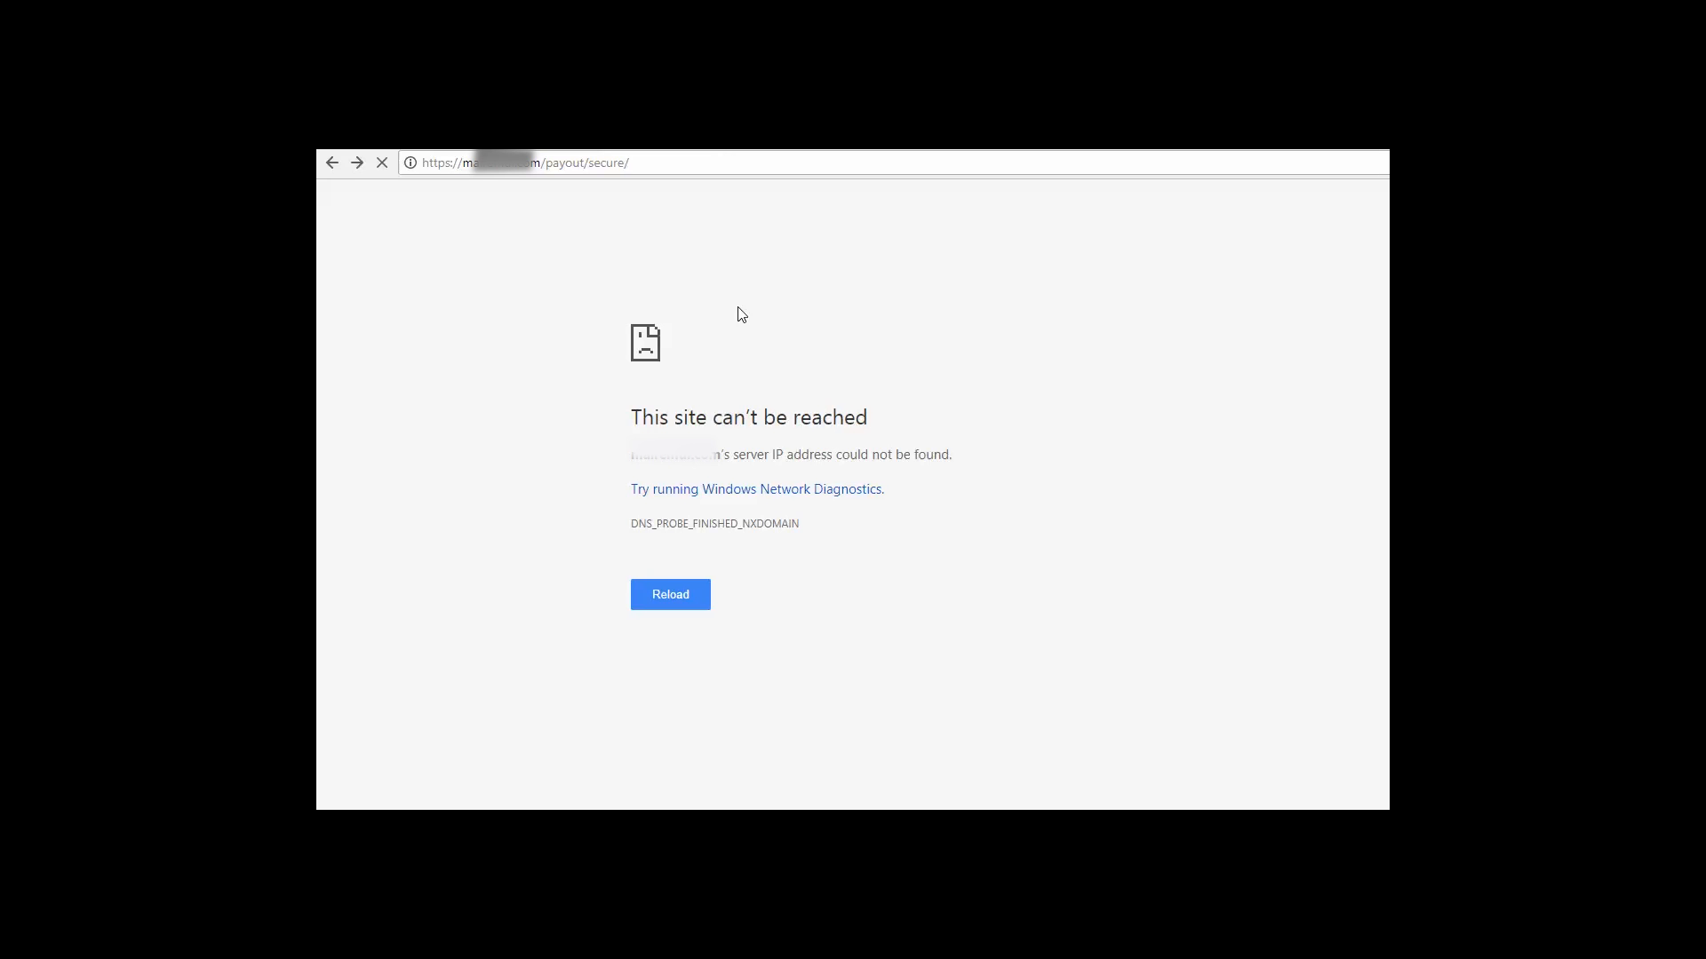
pyautogui.moveTo(796, 400)
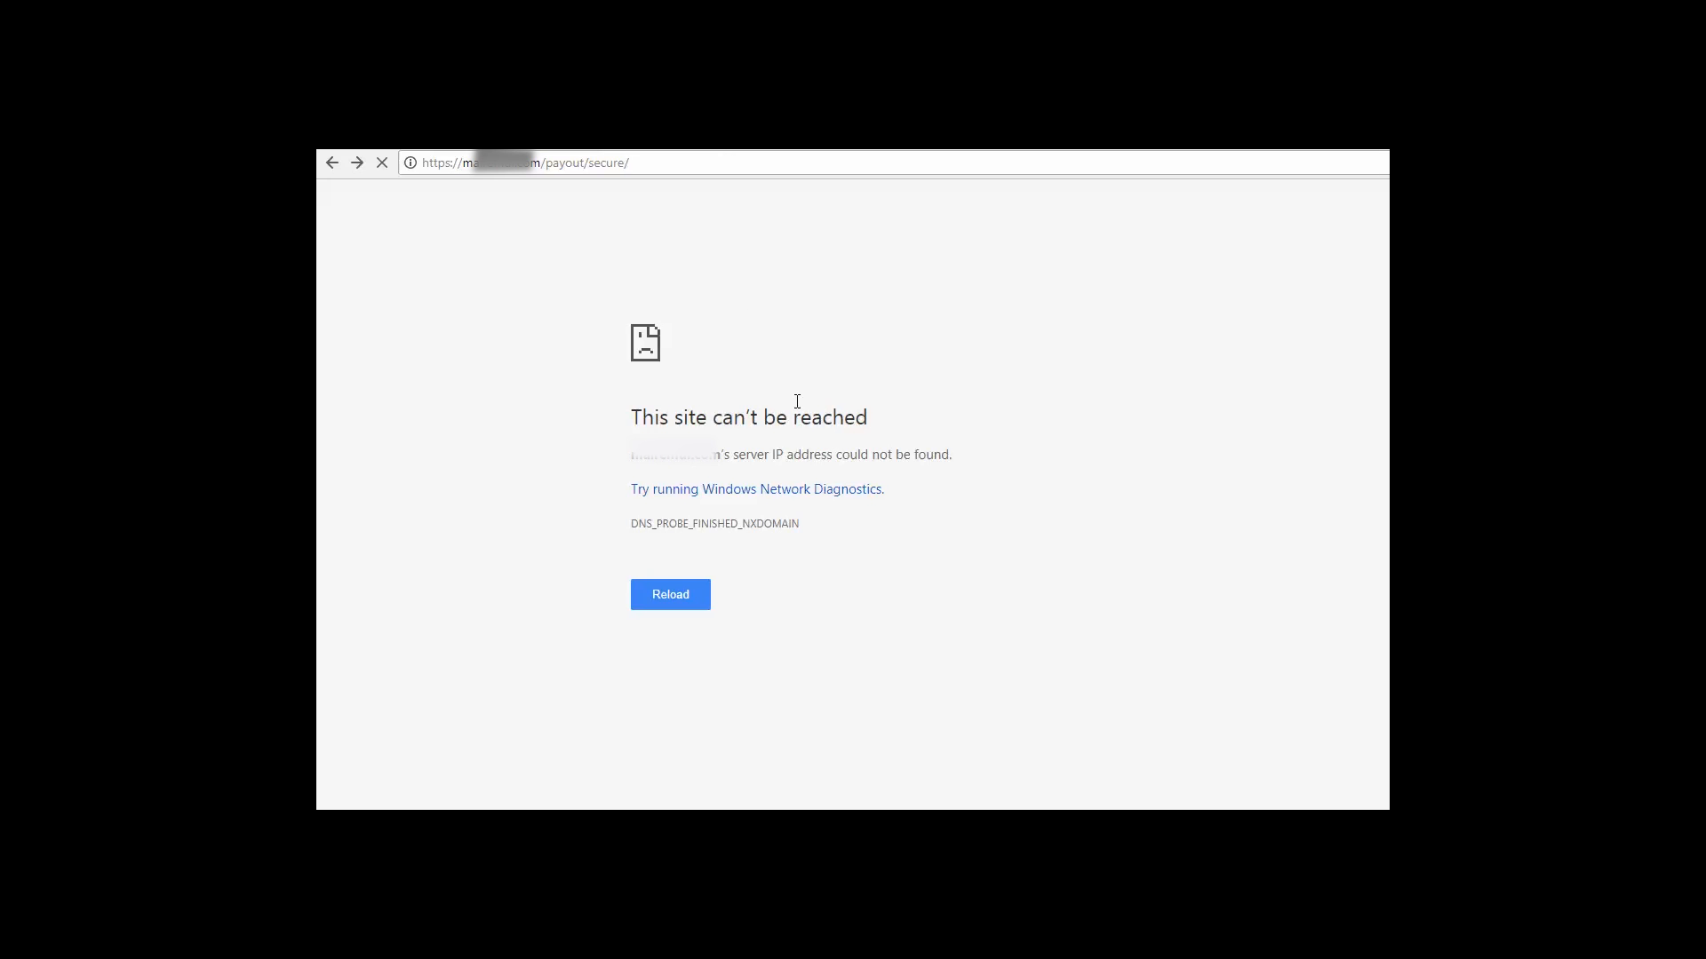
# Select the payout/secure URL on the 'This site can't be reached' page.
pyautogui.click(523, 162)
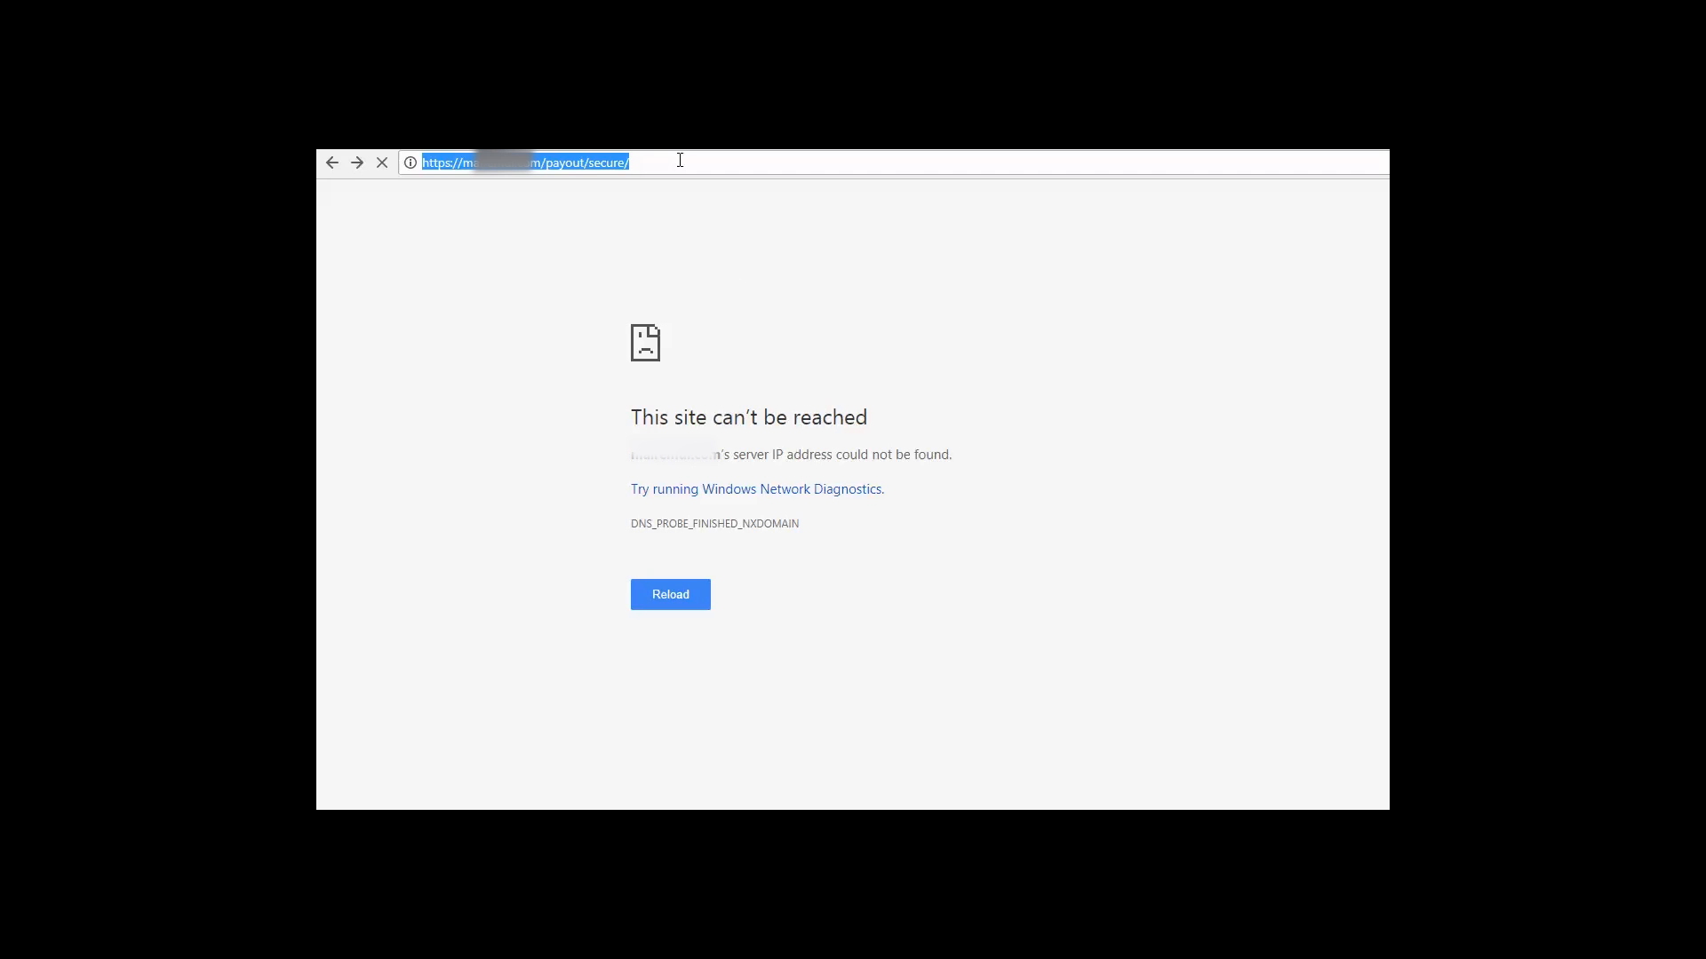